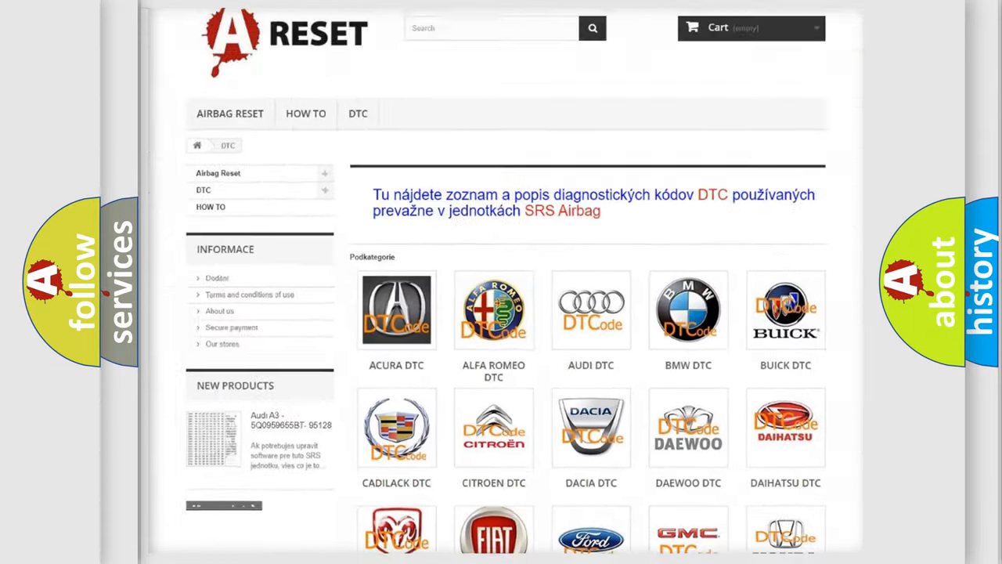
scroll(up, 3)
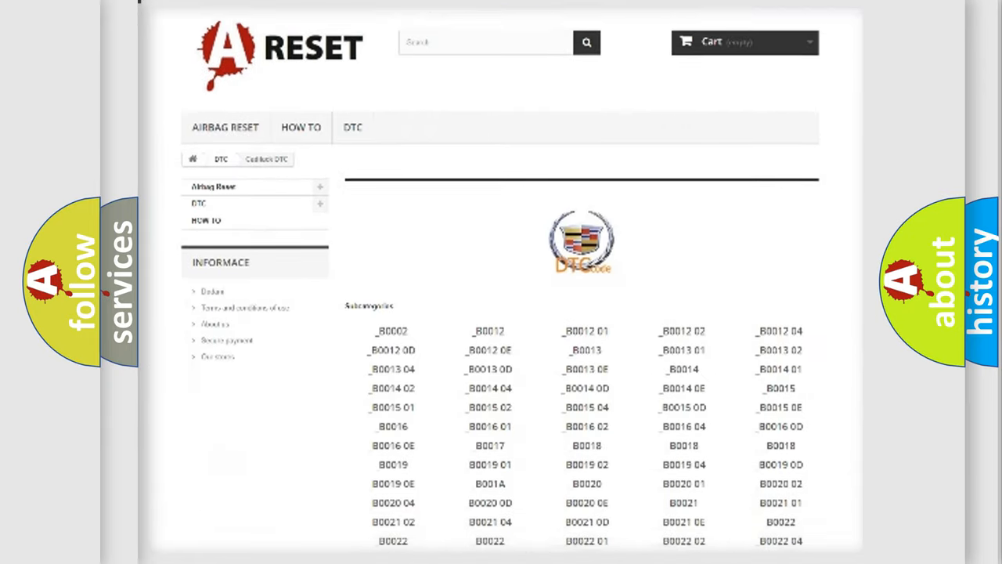
scroll(down, 3)
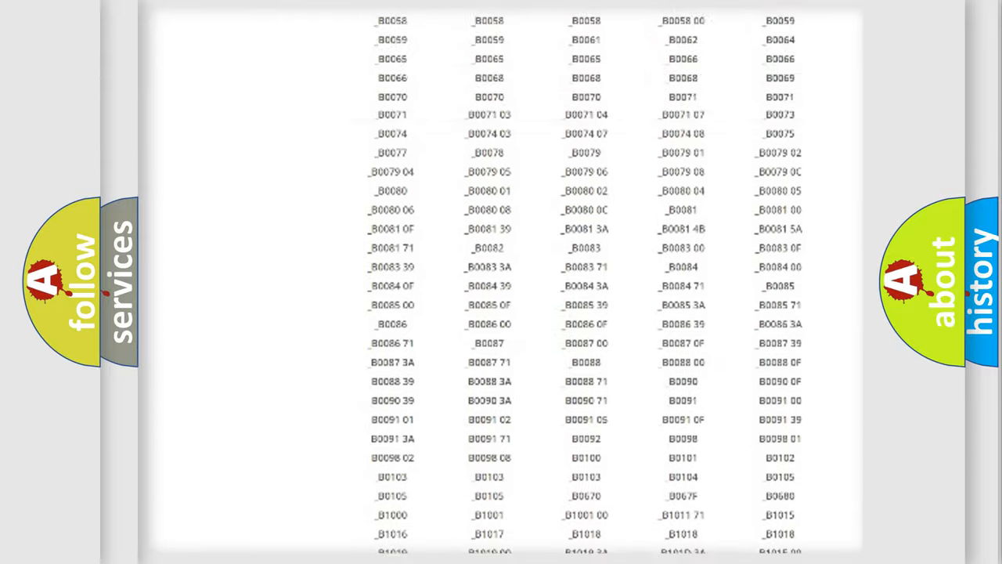
scroll(up, 3)
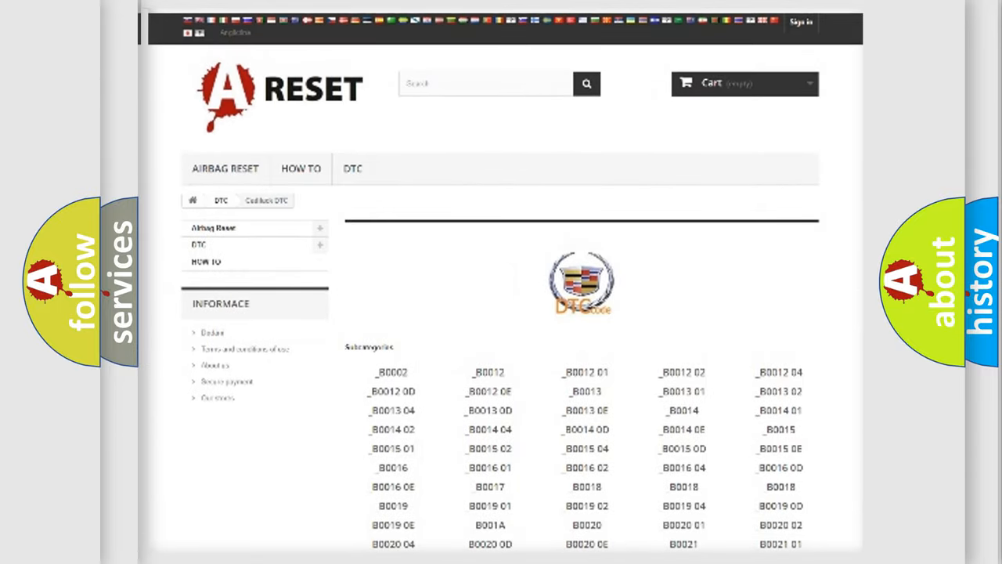